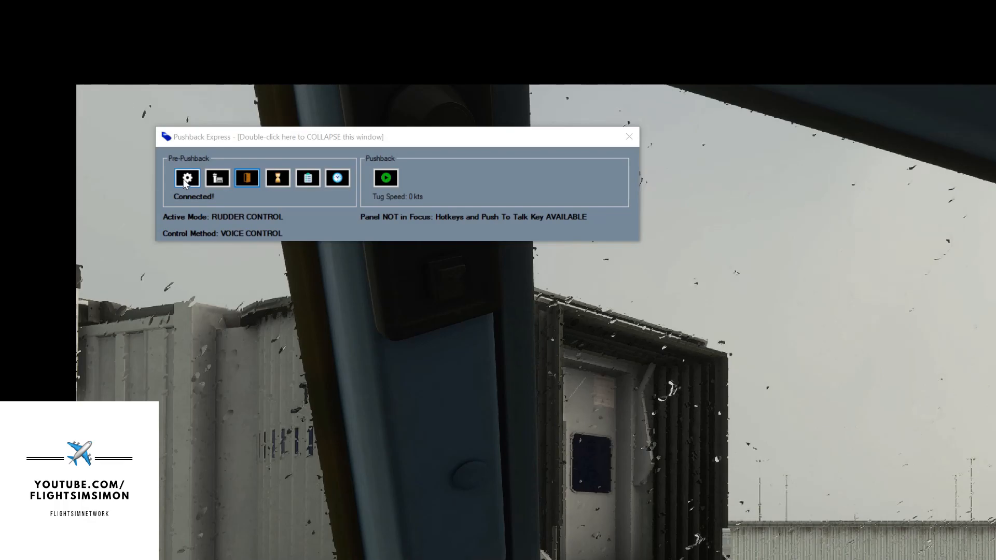
Open the Pushback Express settings and enable voice recognition with UK pilot and crew voices.
{"action": "left_click", "coordinate": [186, 178]}
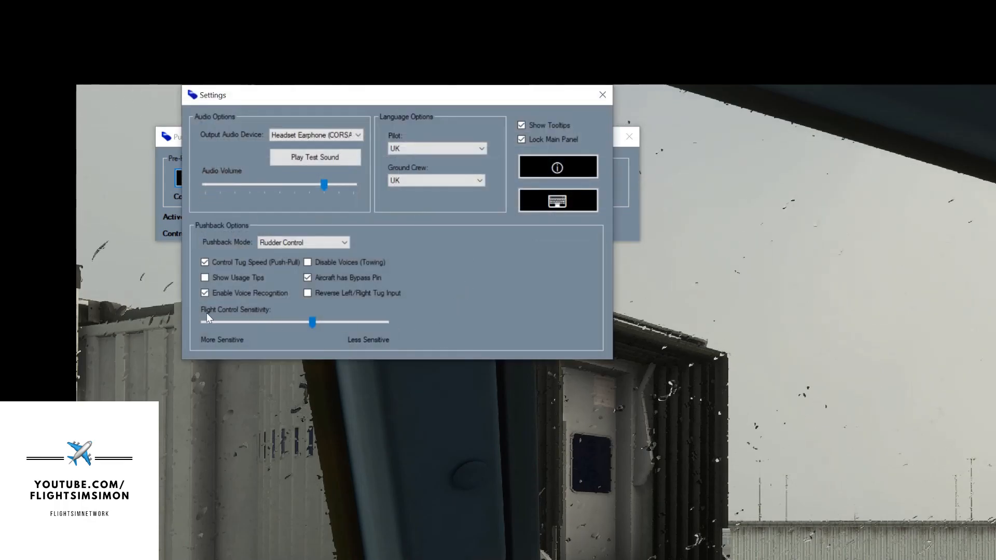
{"action": "mouse_move", "coordinate": [241, 295]}
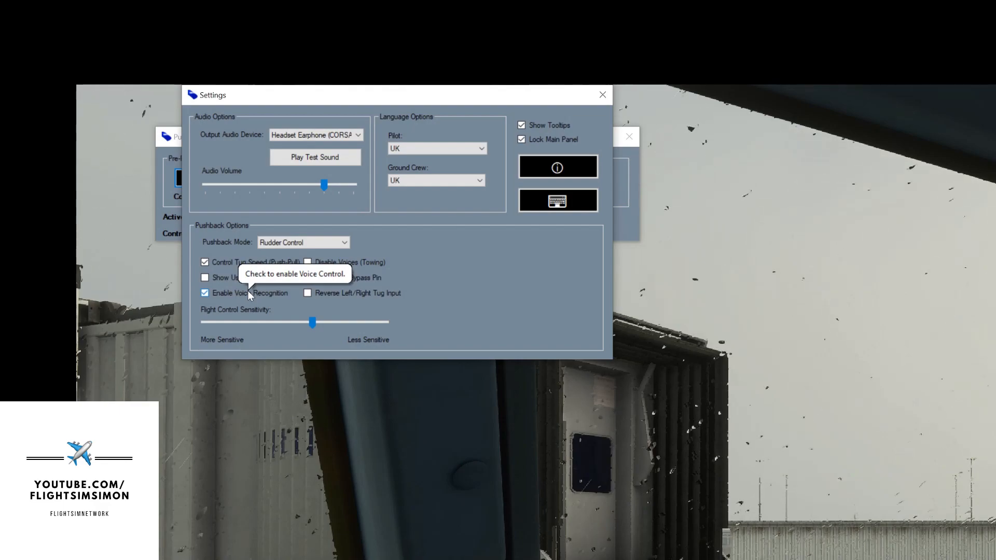
{"action": "left_click", "coordinate": [436, 148]}
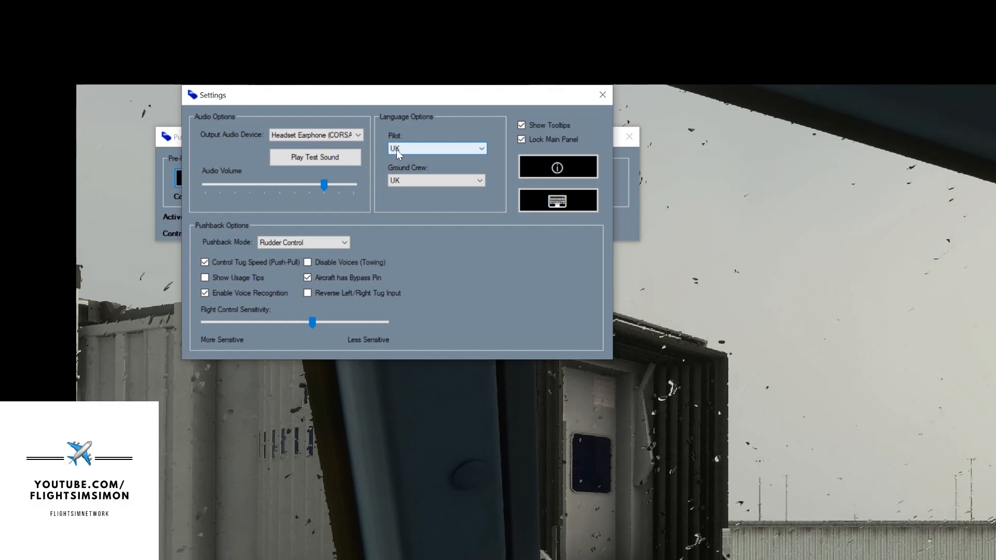
{"action": "mouse_move", "coordinate": [442, 151]}
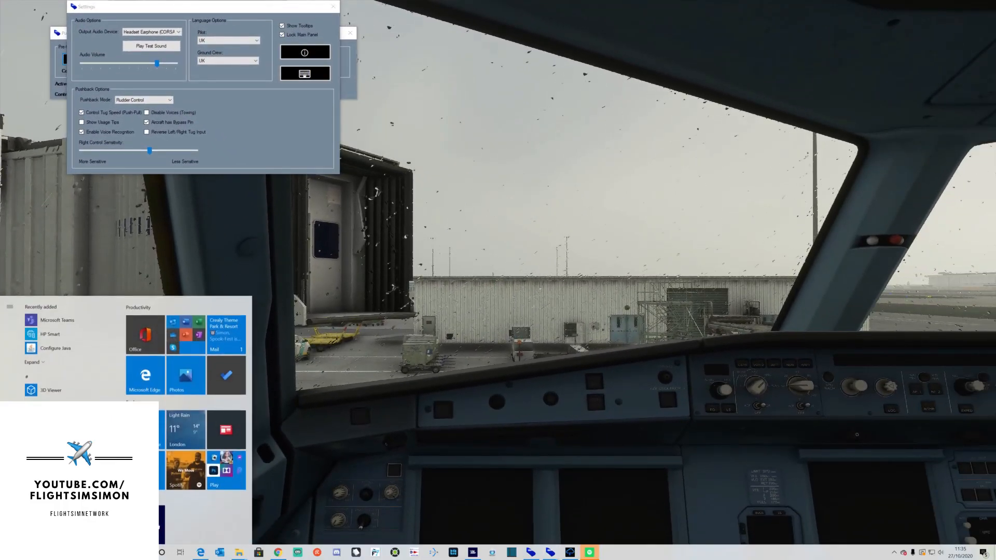
Confirm Windows Speech Recognition language is English - UK in advanced speech options.
{"action": "type", "text": "spee"}
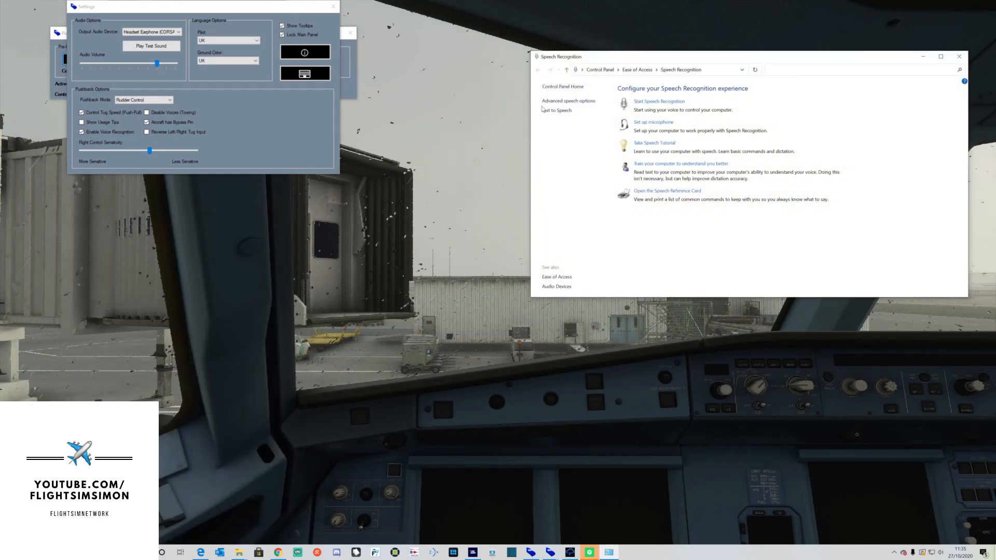
{"action": "left_click", "coordinate": [567, 100]}
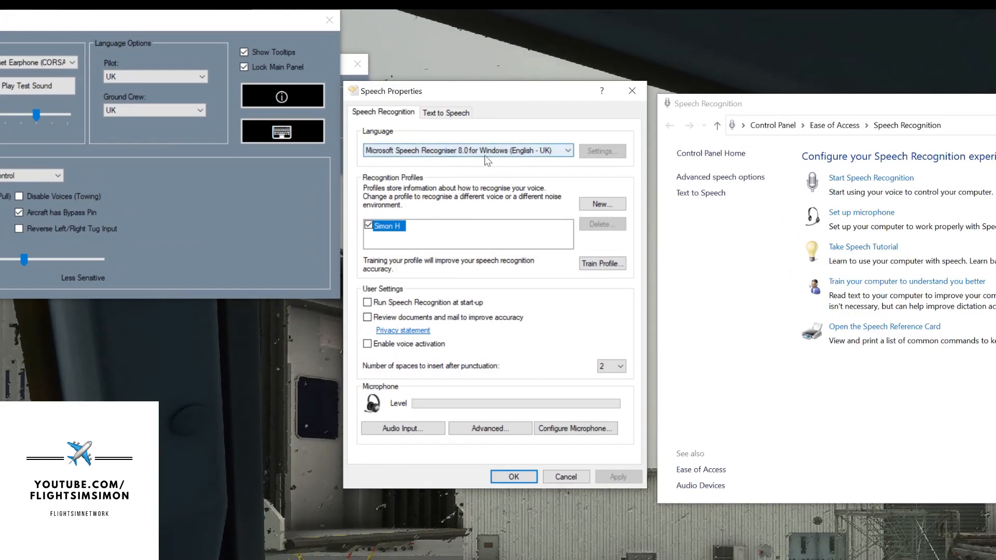
{"action": "mouse_move", "coordinate": [164, 94]}
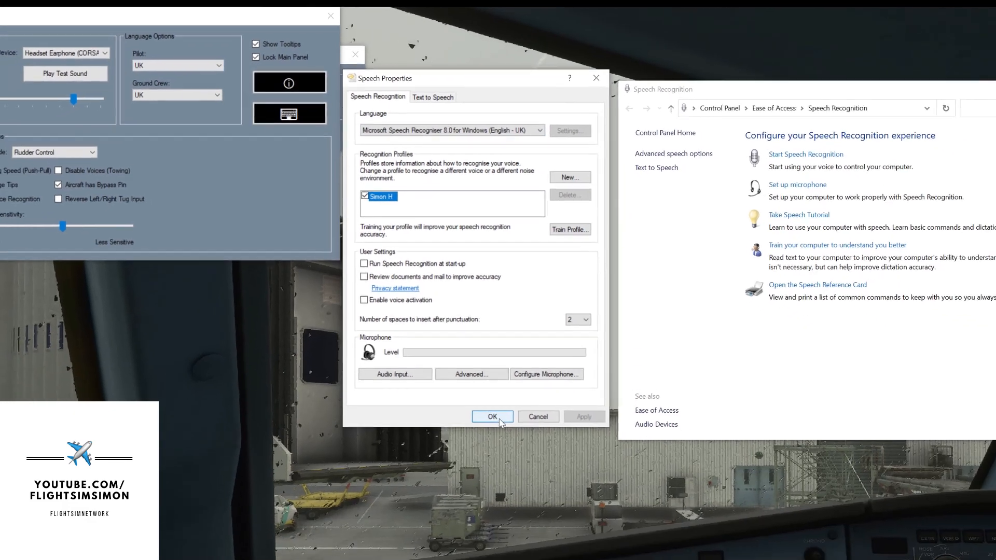
{"action": "left_click", "coordinate": [491, 416]}
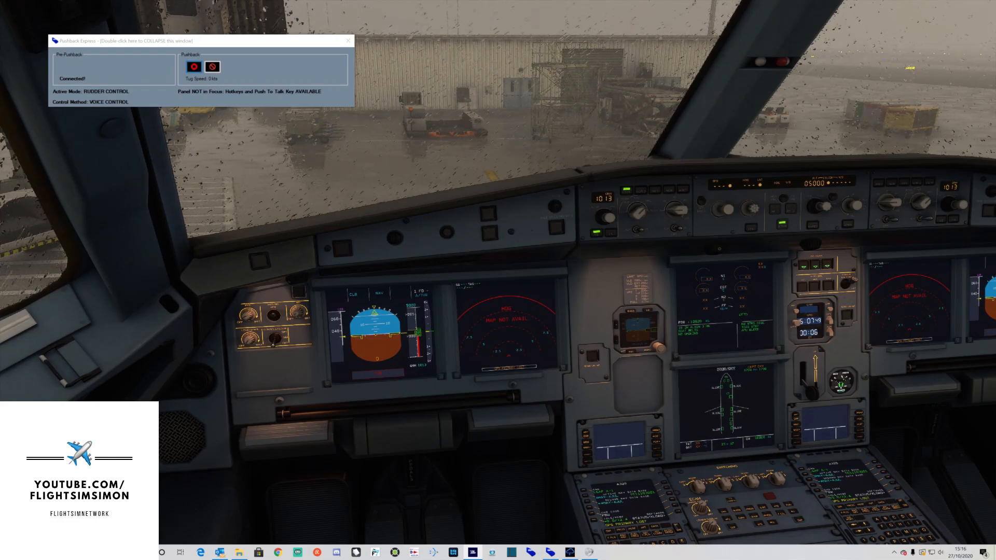
{"action": "mouse_move", "coordinate": [669, 263]}
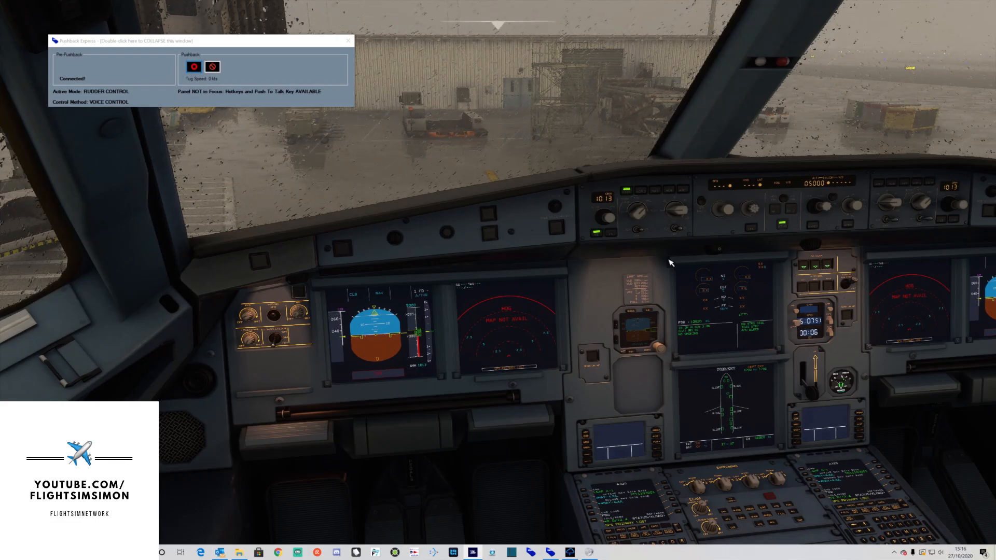
{"action": "mouse_move", "coordinate": [633, 275]}
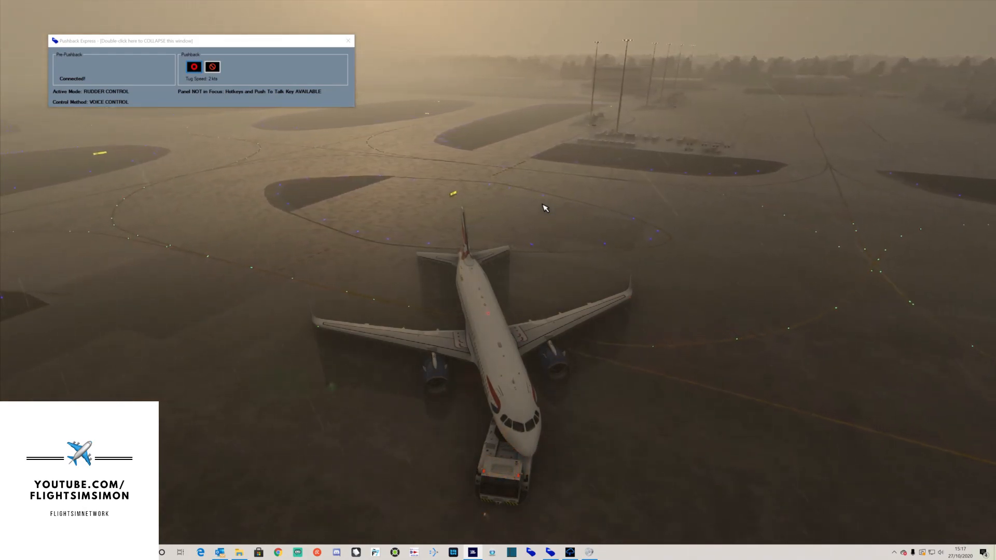
{"action": "mouse_move", "coordinate": [385, 7]}
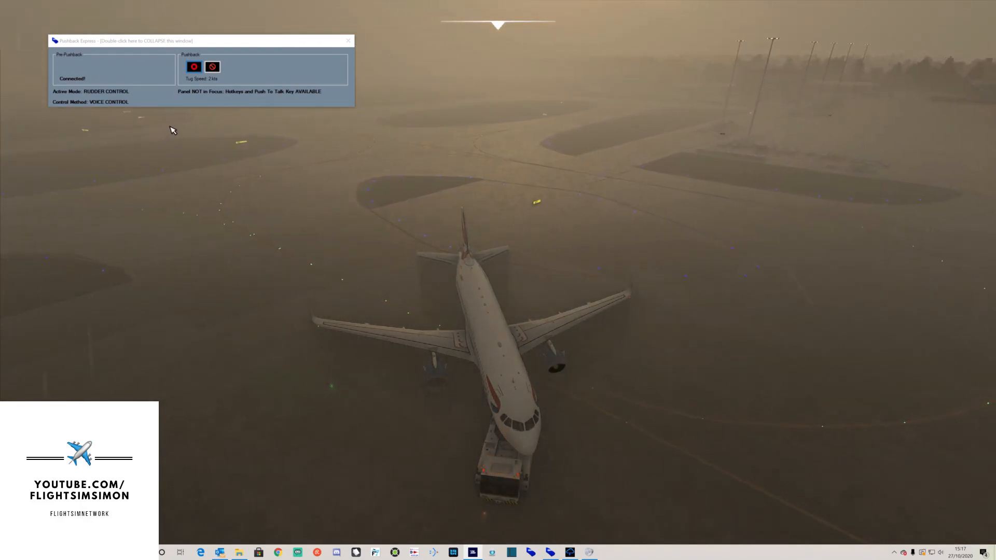
Focus the simulator window to return from the external camera to the cockpit.
{"action": "left_click", "coordinate": [195, 67]}
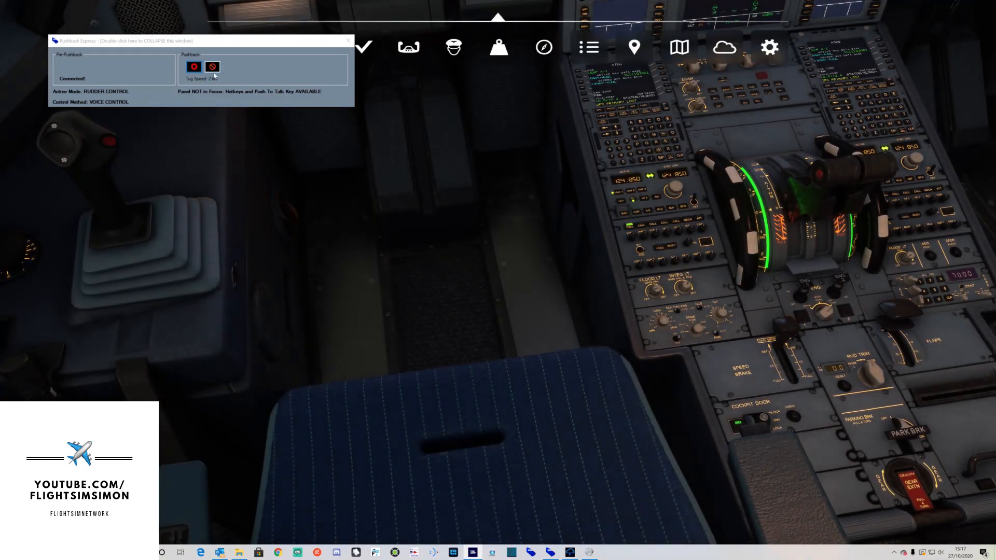
Press stop pushback on the Pushback Express panel to halt the tug.
{"action": "left_click", "coordinate": [195, 67]}
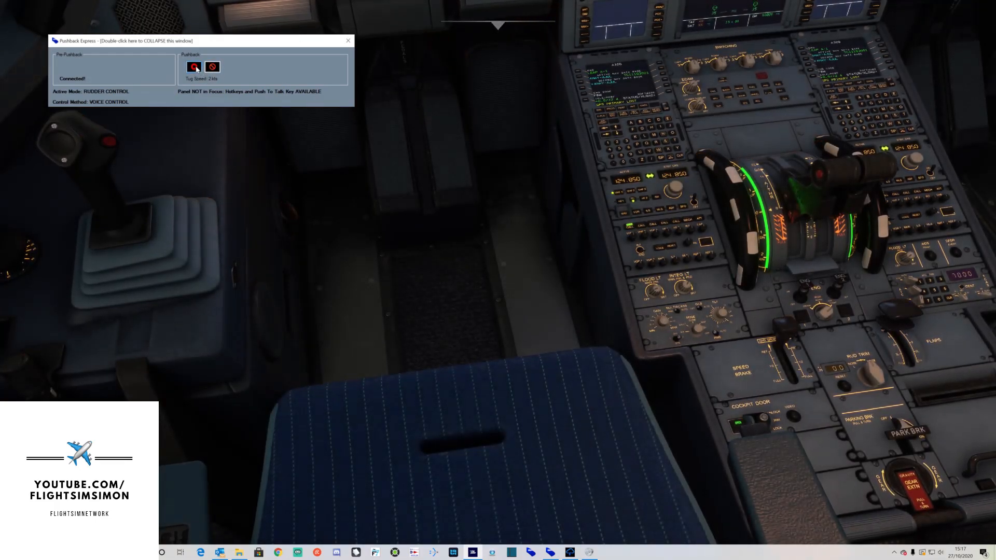